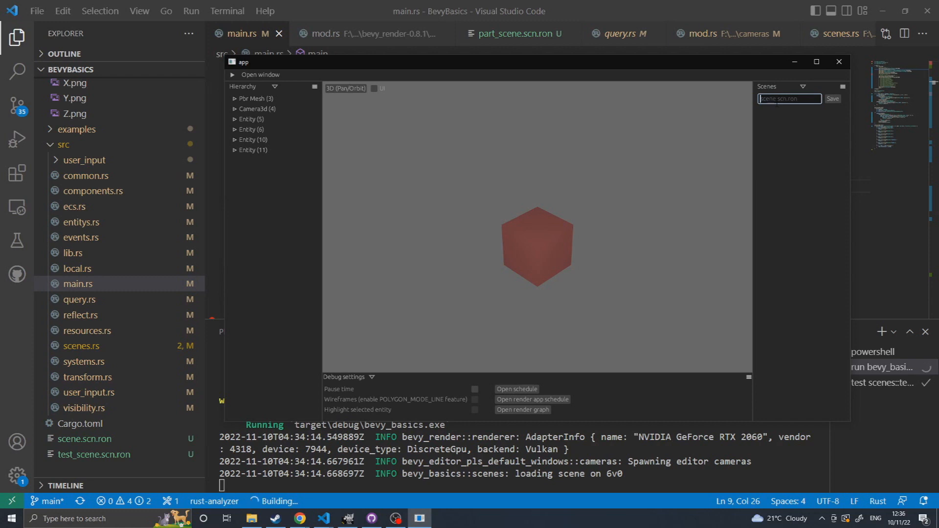
mouse_move(406, 269)
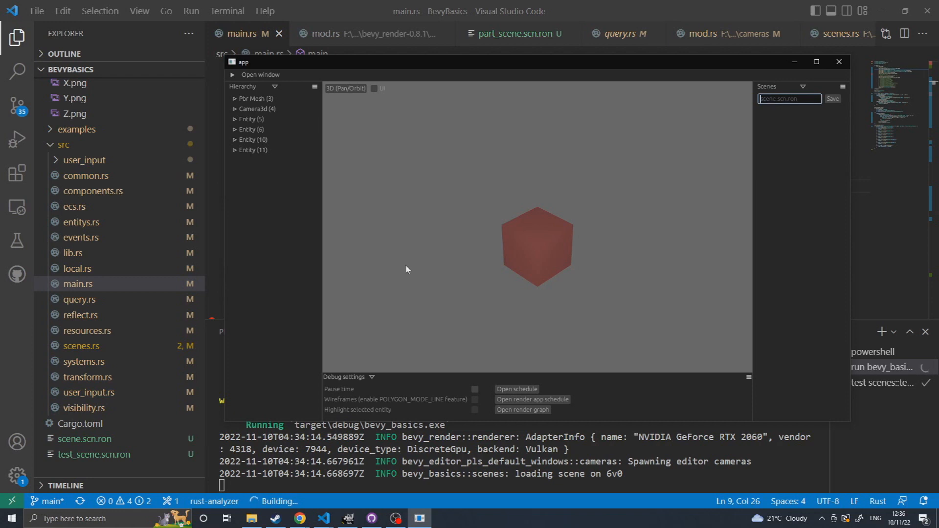
mouse_move(416, 291)
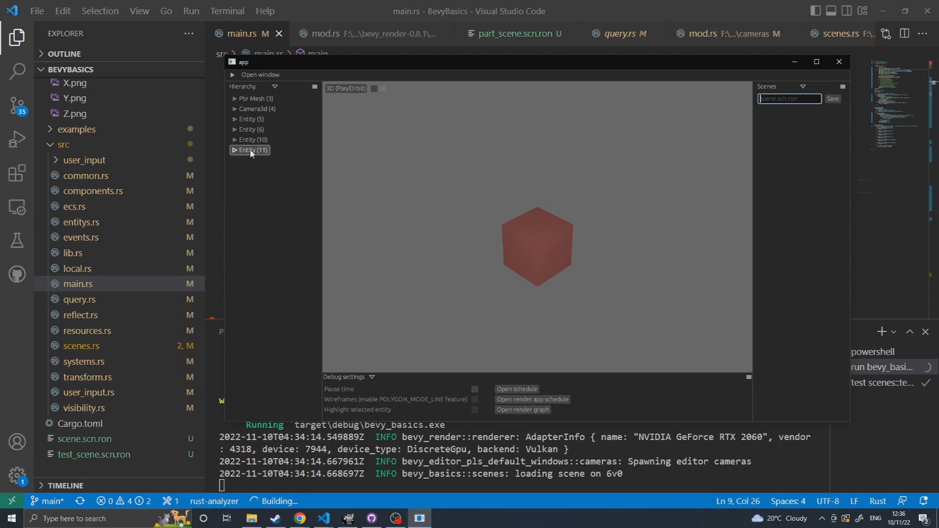
Give Entity (11) the NotInScene component via its context menu and view it in the Inspector
right_click(250, 150)
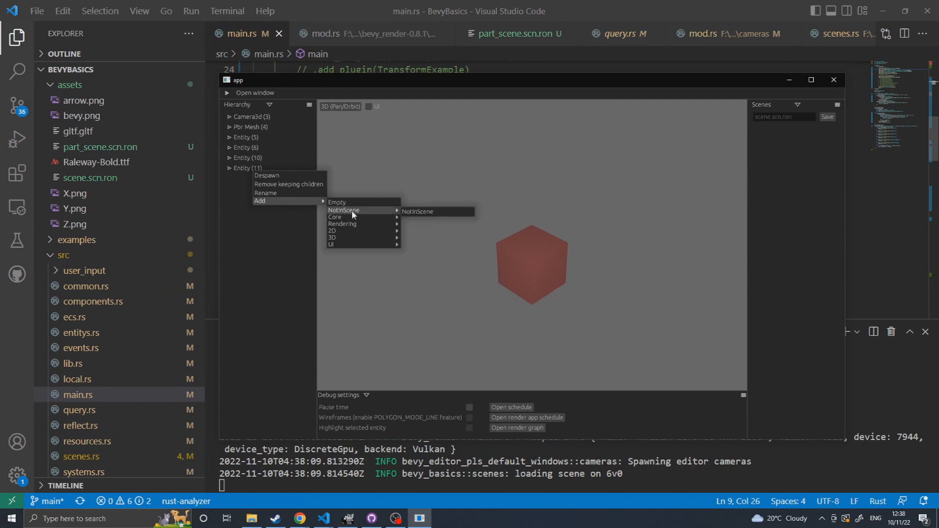
click(413, 218)
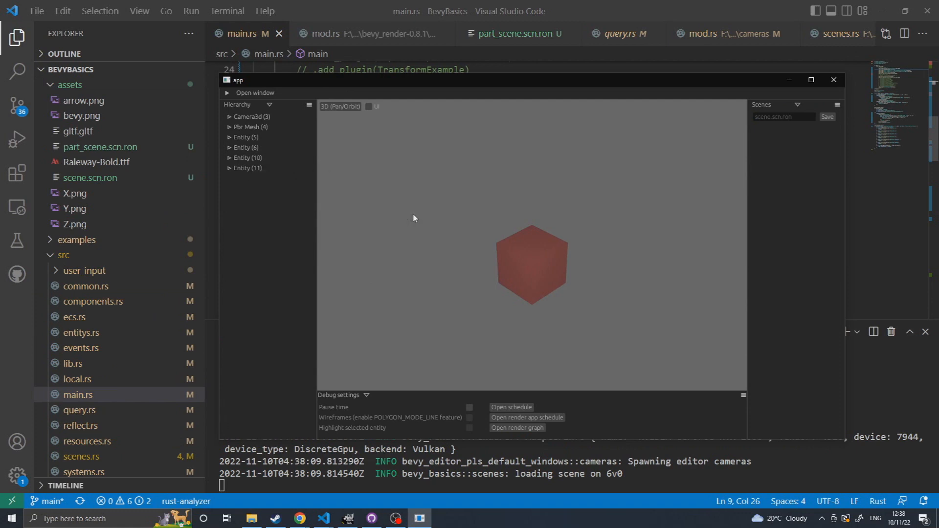
click(246, 168)
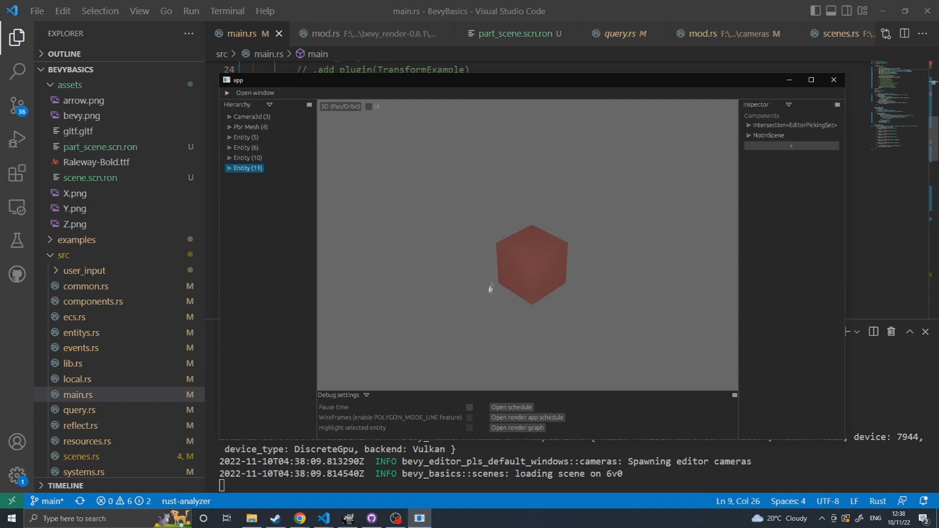
mouse_move(300, 205)
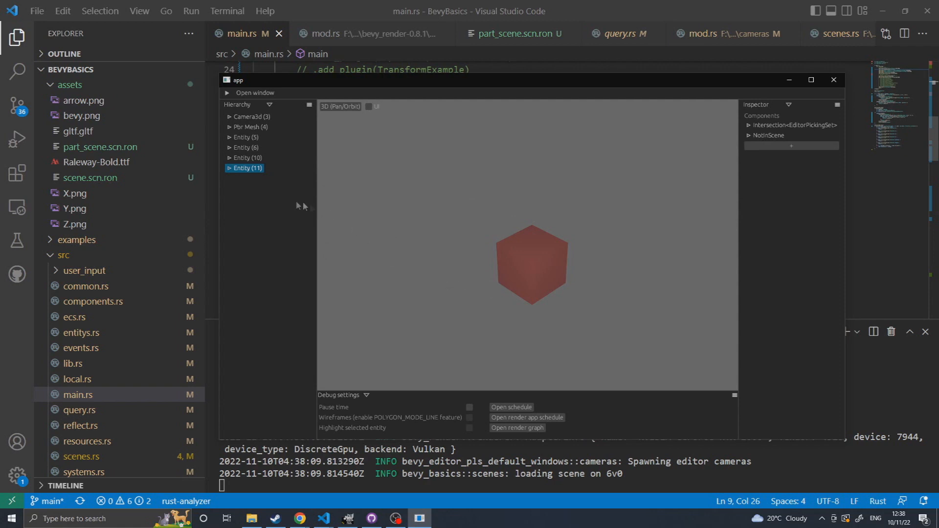
mouse_move(307, 209)
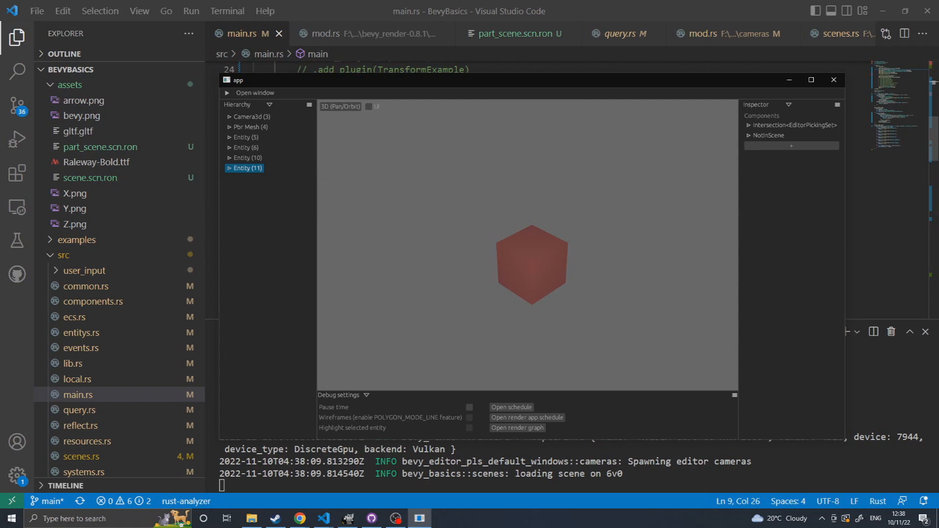